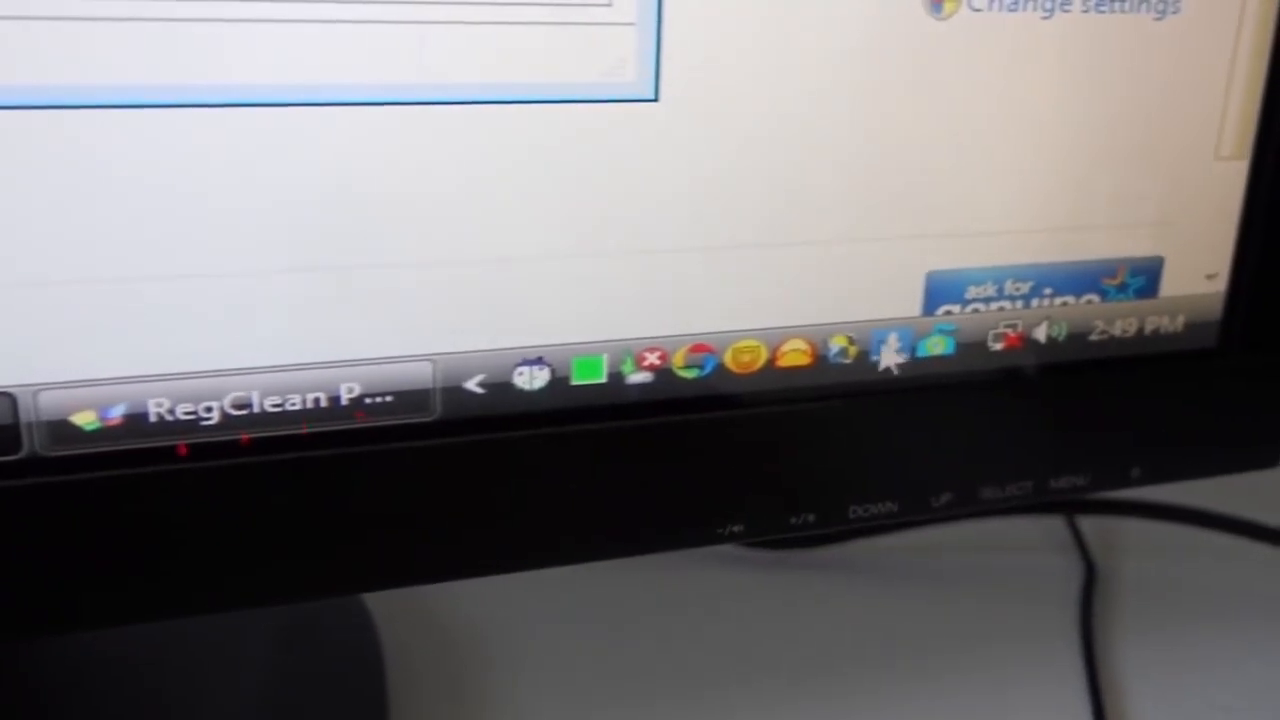
mouse_move(600, 390)
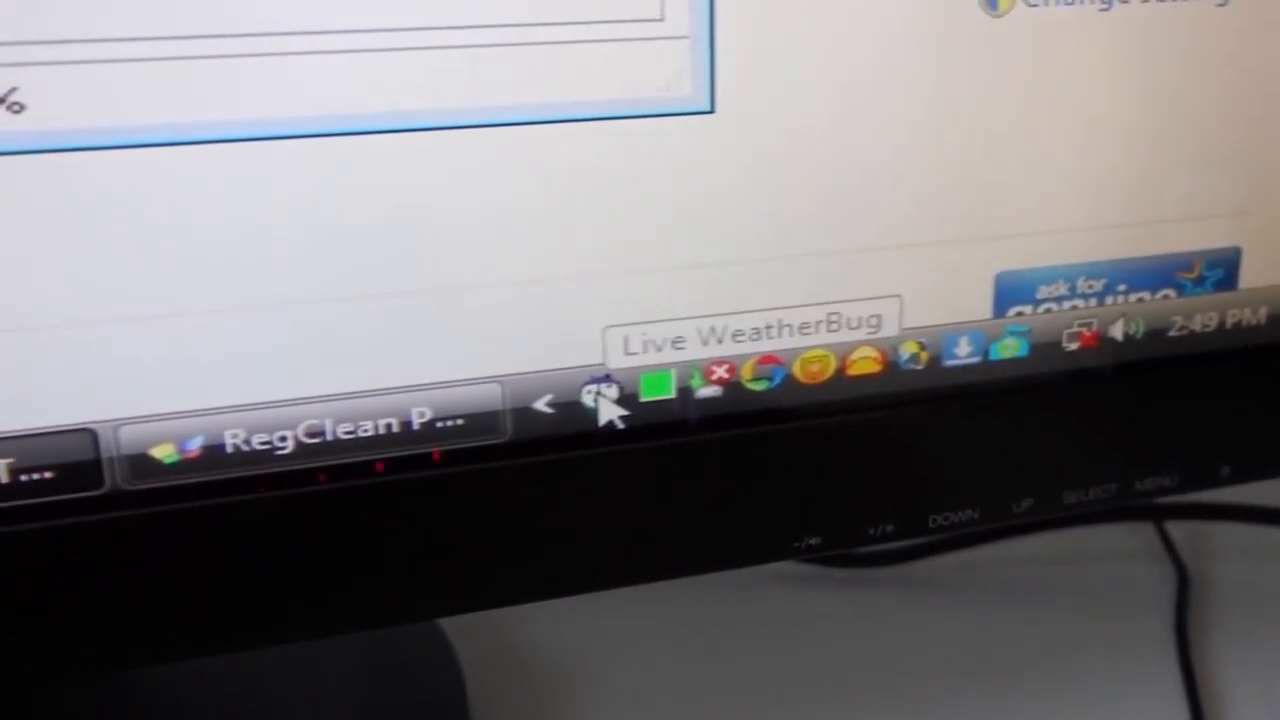